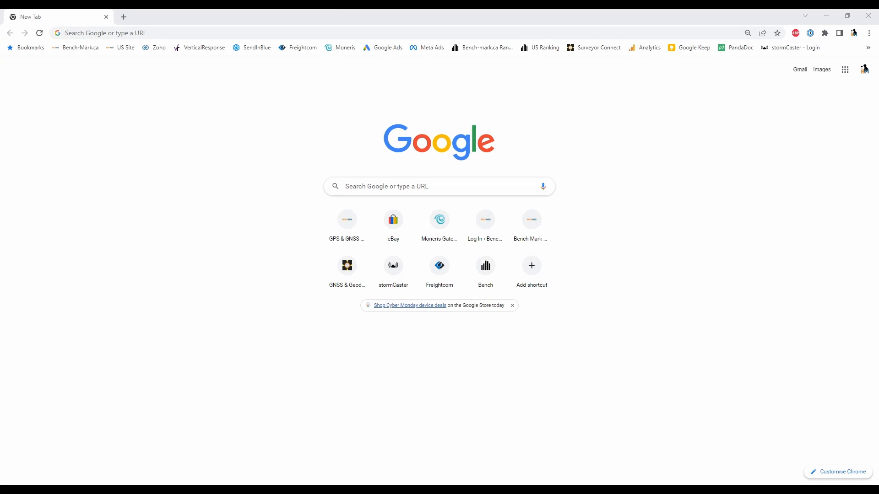
{"action": "mouse_move", "coordinate": [141, 129]}
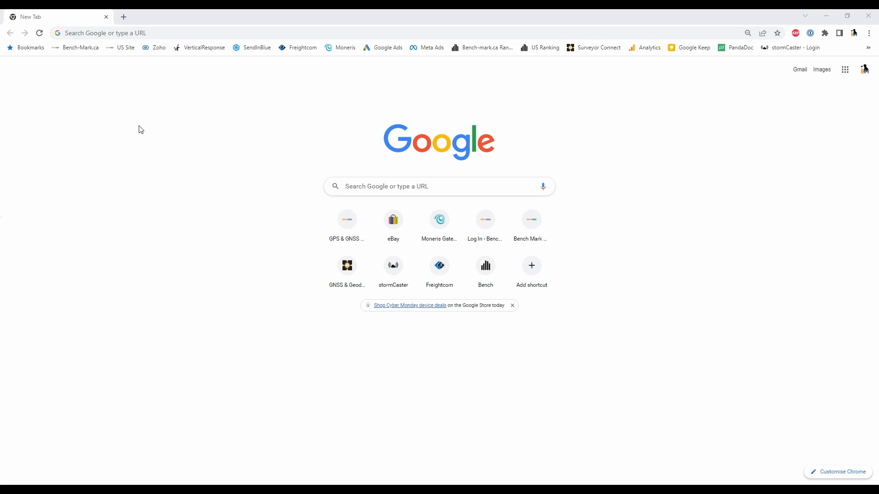
Enter the receiver address 192.168.1.1 in the Chrome address bar.
{"action": "type", "text": "192.168.1.1"}
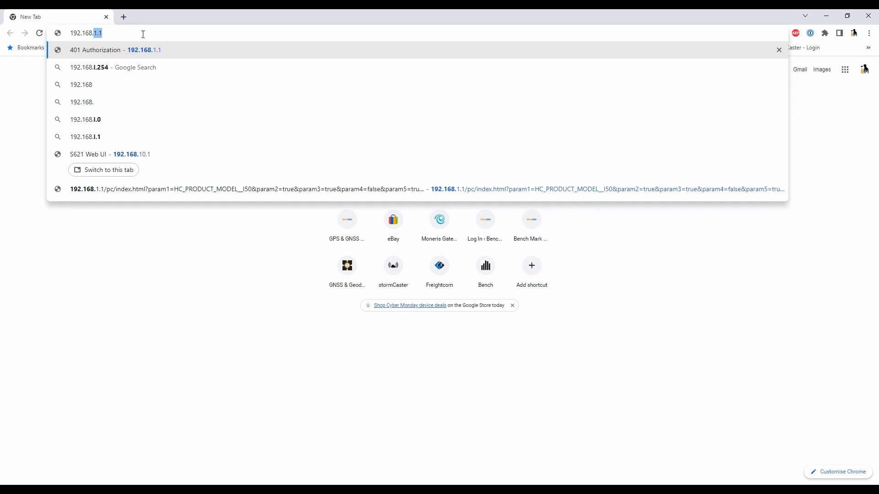
Load the S621 Web UI status page at 192.168.10.1 from the suggestion.
{"action": "left_click", "coordinate": [112, 154]}
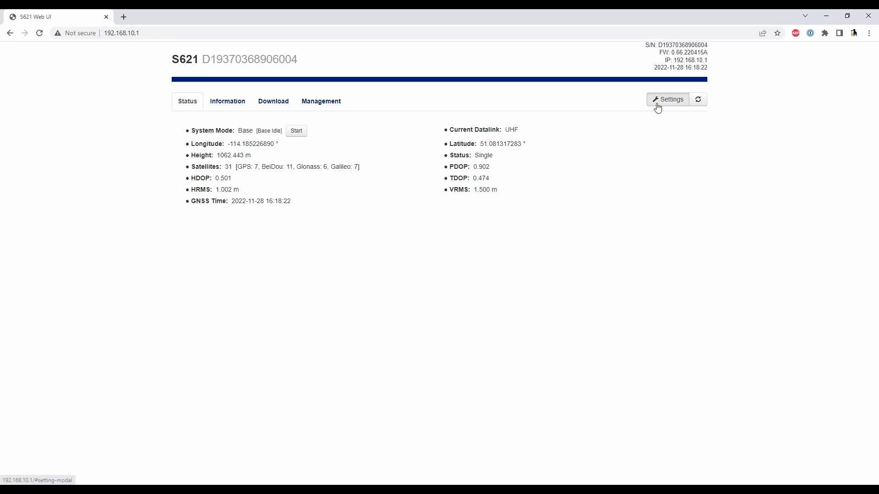
In Settings > Device Configuration, set Direct Link Mode to OEM.
{"action": "left_click", "coordinate": [668, 99]}
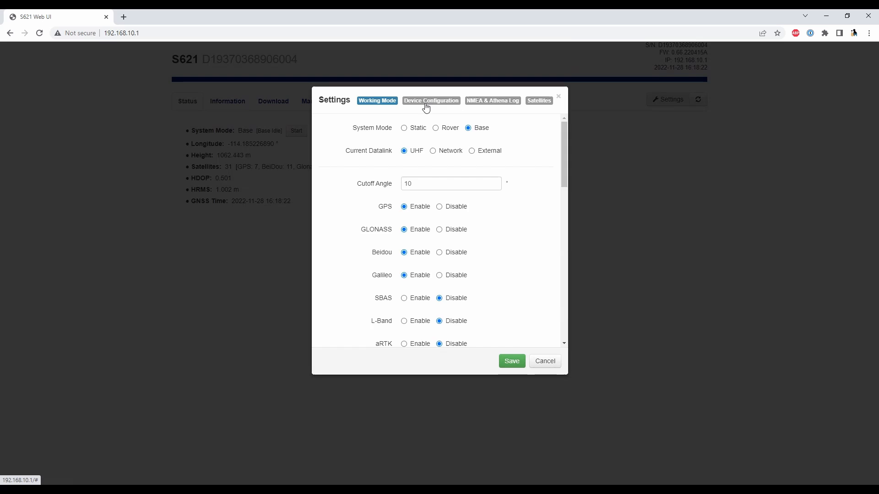
{"action": "left_click", "coordinate": [430, 101]}
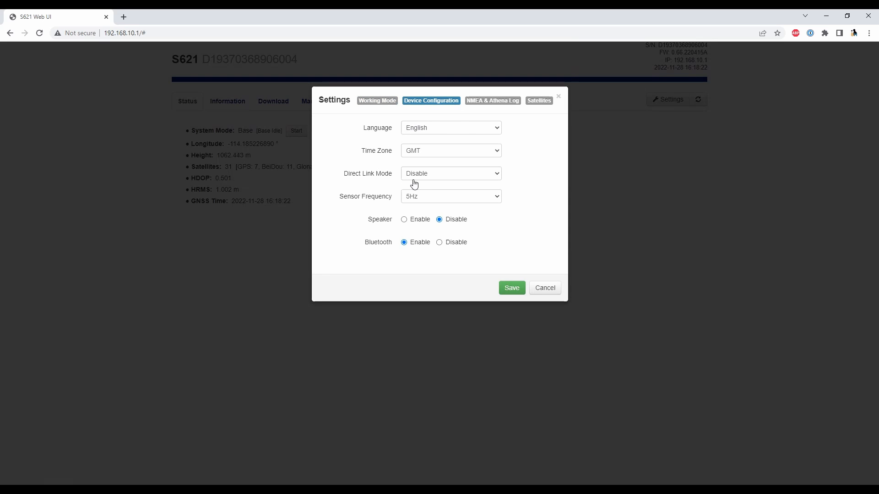
{"action": "left_click", "coordinate": [451, 173]}
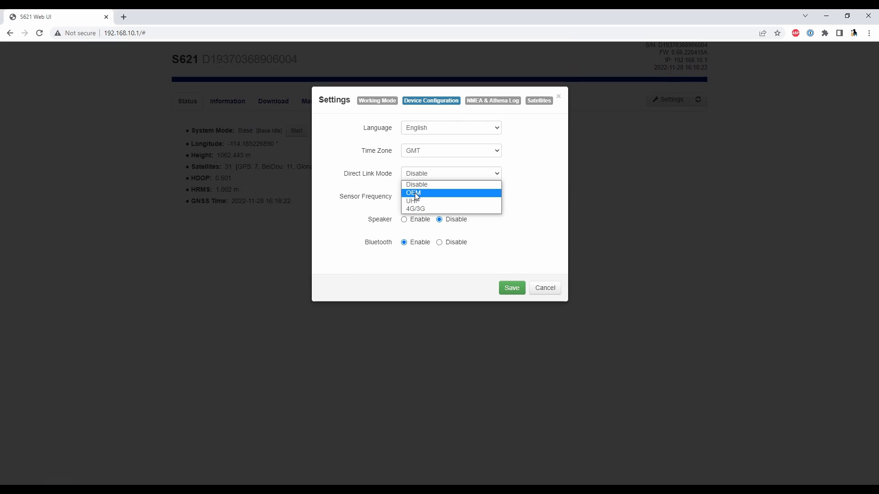
{"action": "left_click", "coordinate": [510, 288]}
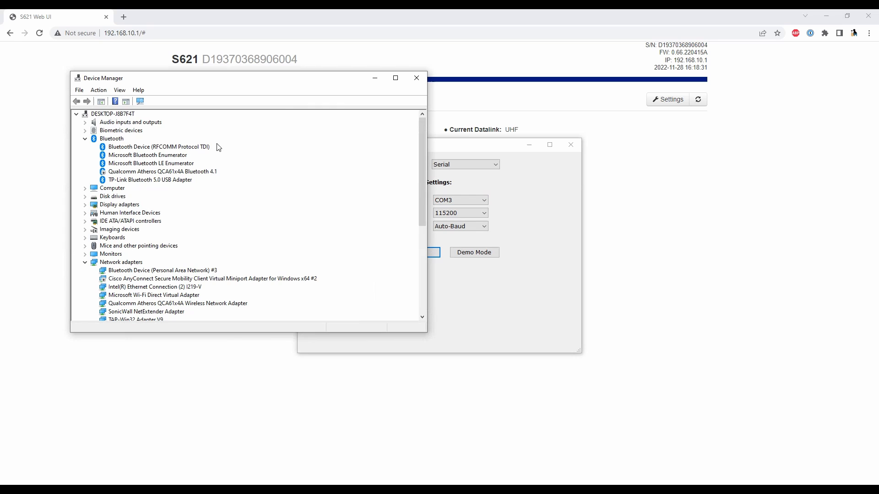
{"action": "mouse_move", "coordinate": [143, 171]}
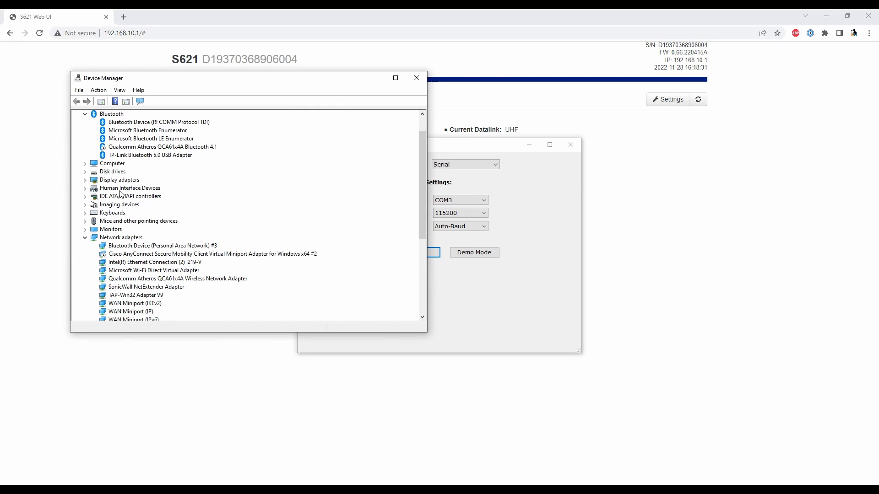
Expand Ports (COM & LPT) to confirm the Prolific USB-to-Serial adapter on COM3.
{"action": "left_click", "coordinate": [84, 237]}
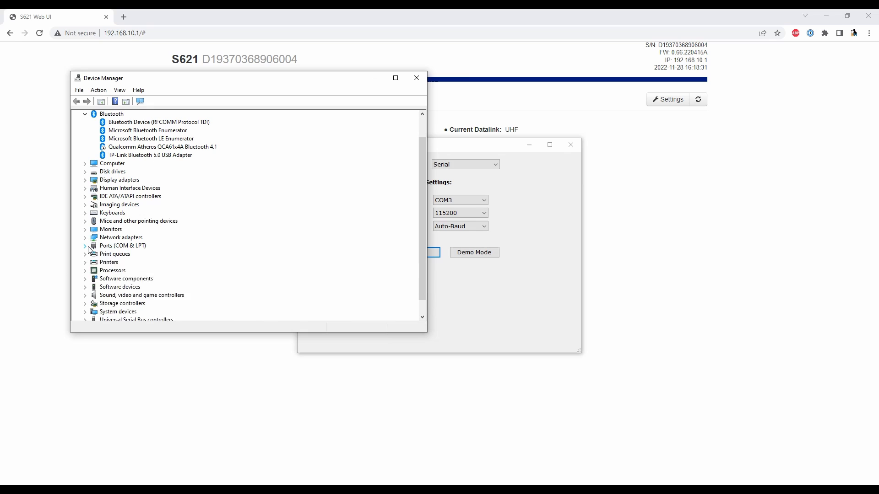
{"action": "left_click", "coordinate": [85, 246]}
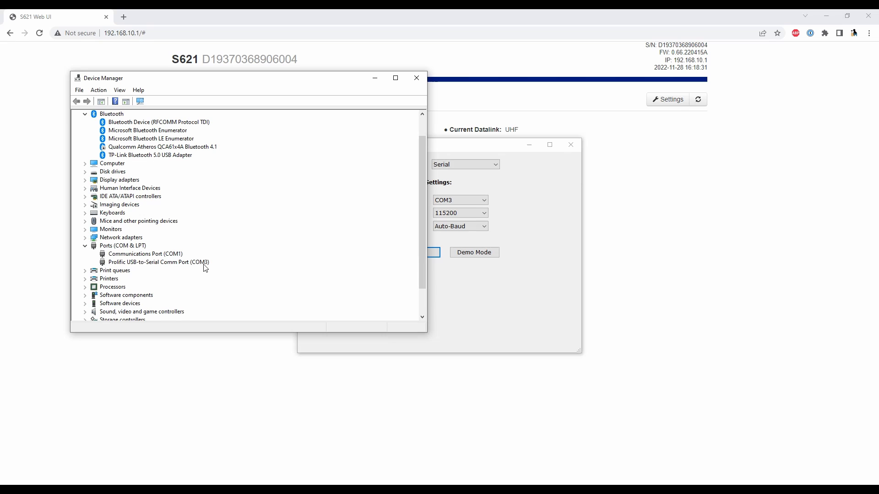
{"action": "mouse_move", "coordinate": [473, 297]}
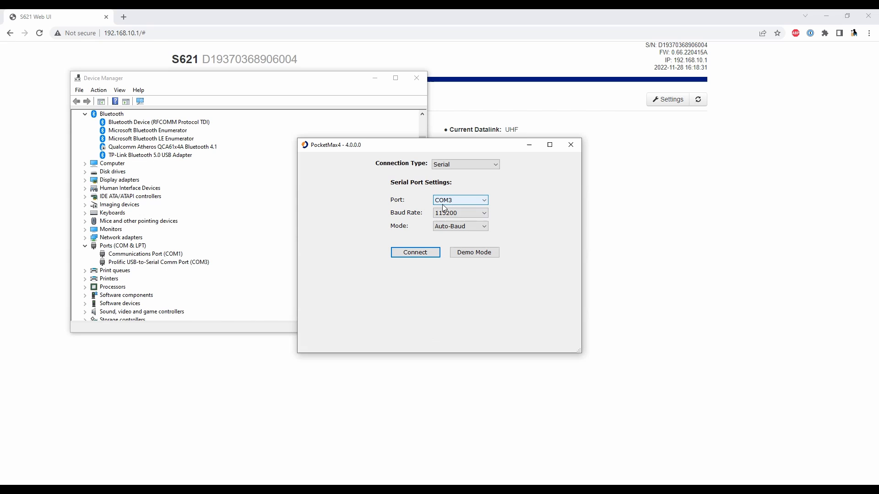
Connect over COM3 at 115200 and choose the full PocketMax4 configuration method.
{"action": "left_click", "coordinate": [415, 253]}
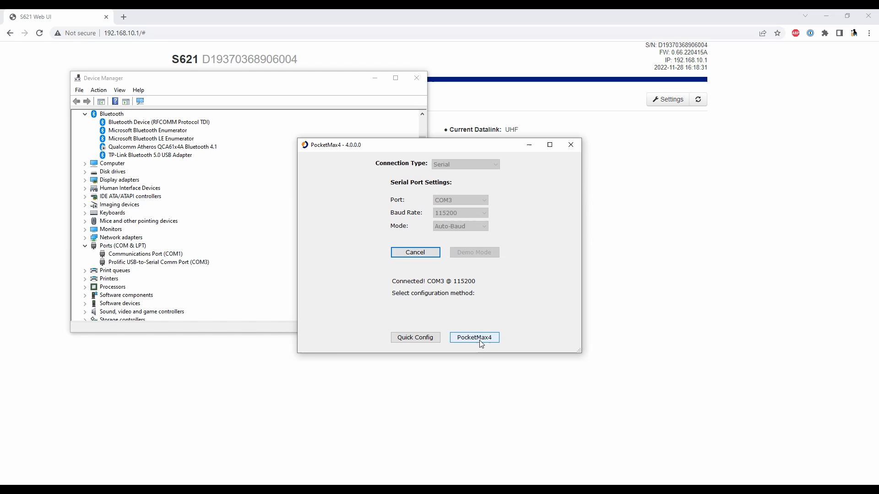
{"action": "left_click", "coordinate": [473, 337]}
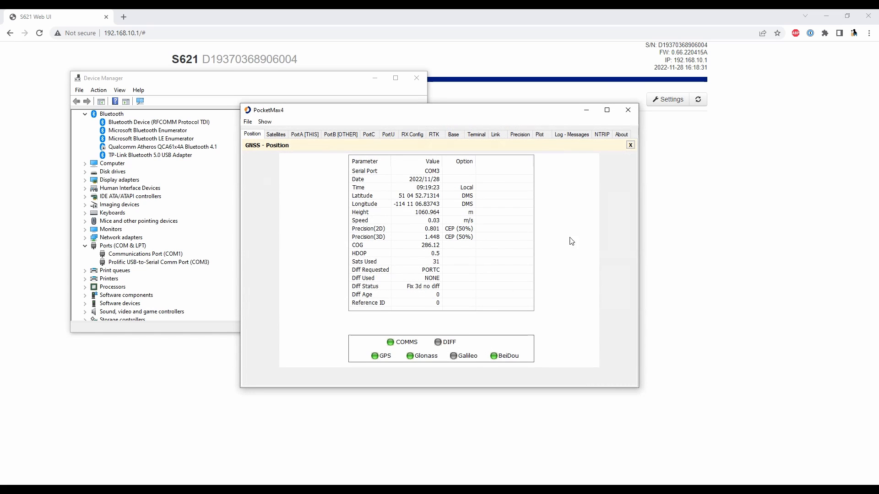
On NTRIP, replace the ROX mount point with Test and start the NTRIP server stream.
{"action": "left_click", "coordinate": [602, 134]}
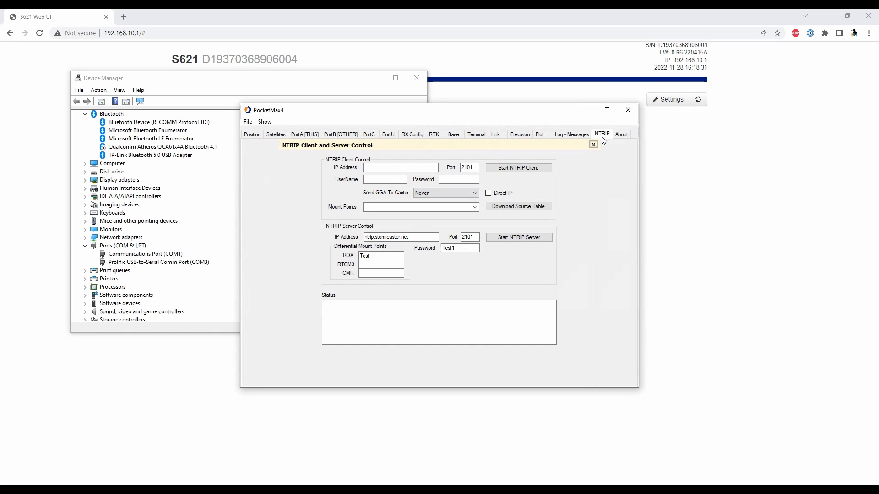
{"action": "left_click", "coordinate": [400, 236]}
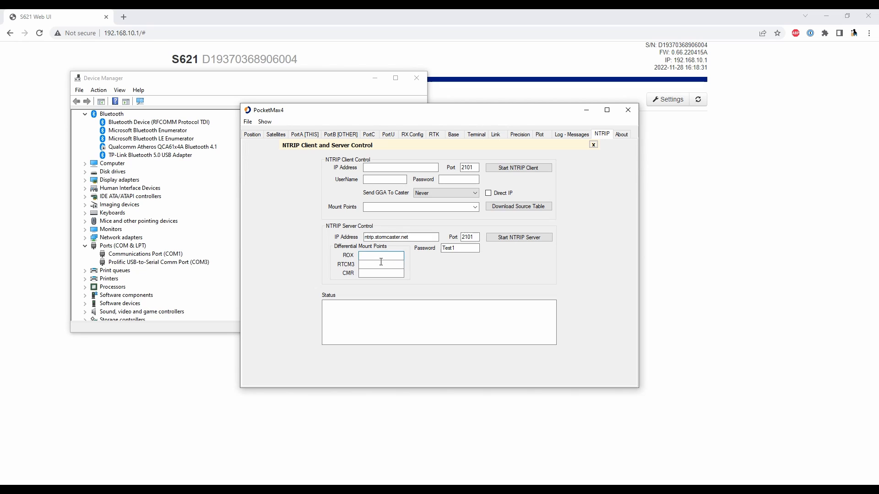
{"action": "type", "text": "Test"}
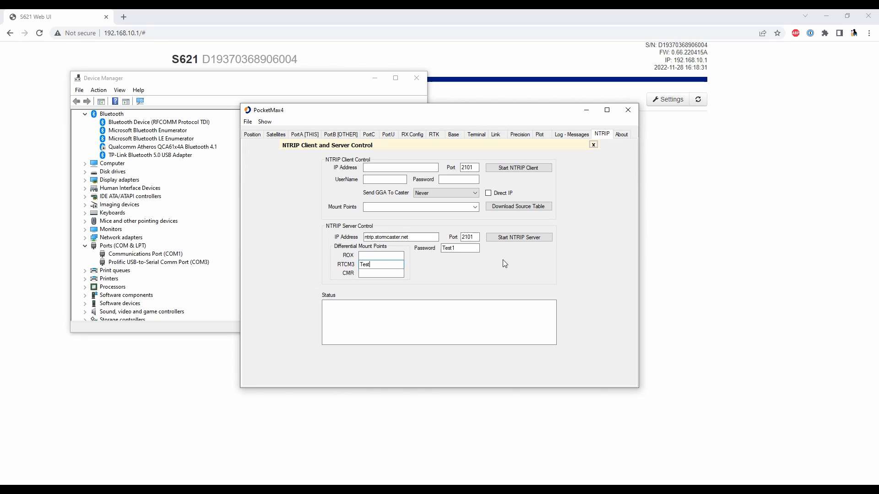
{"action": "left_click", "coordinate": [517, 237]}
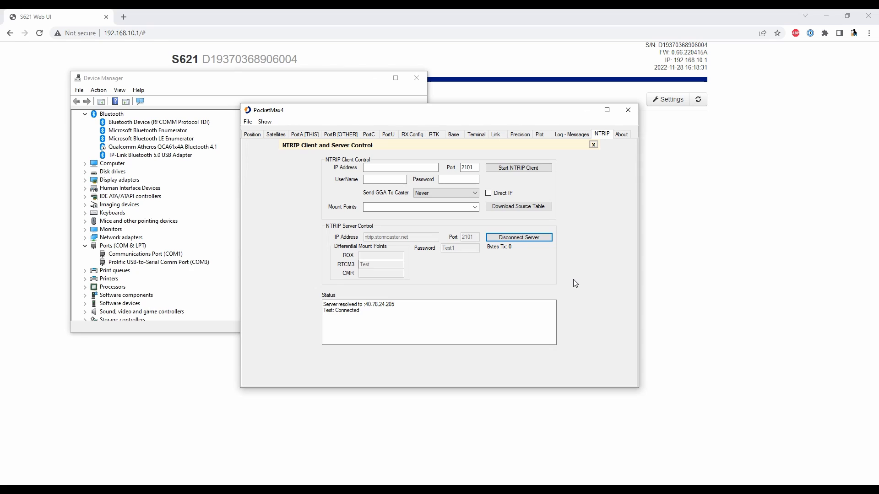